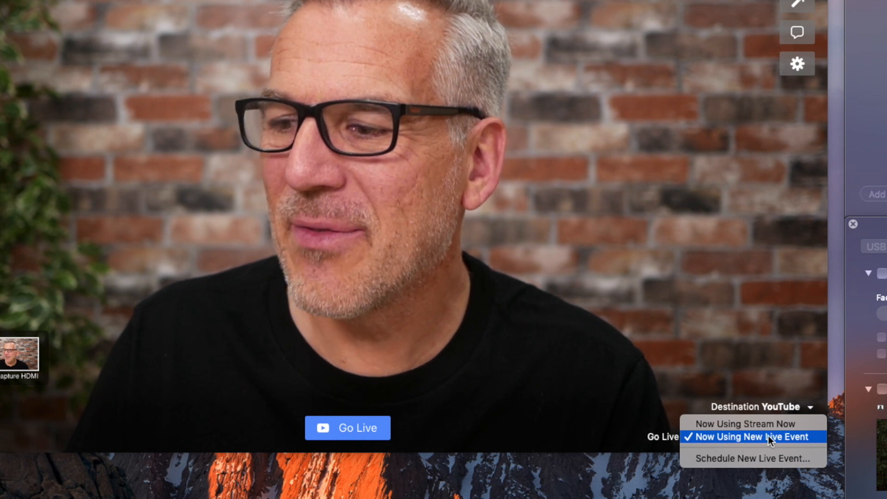
Start a new scheduled live event titled 'Test Livestream' with a test-broadcast description
click(751, 436)
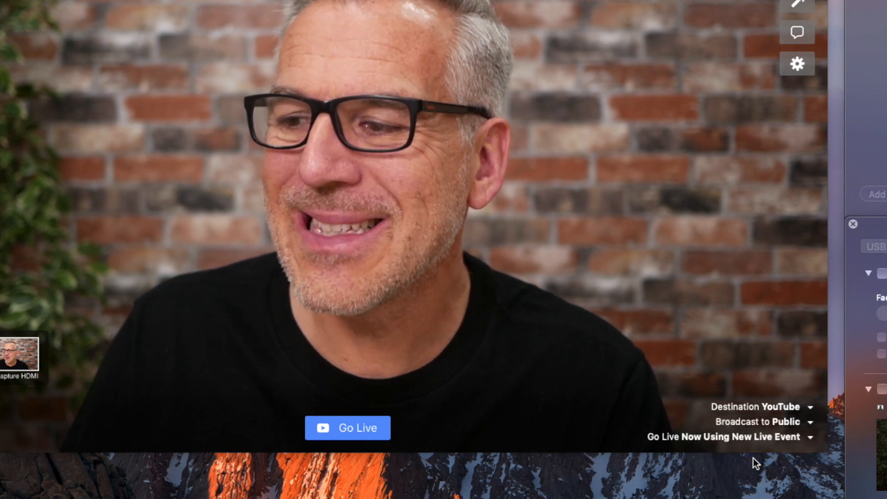
click(719, 437)
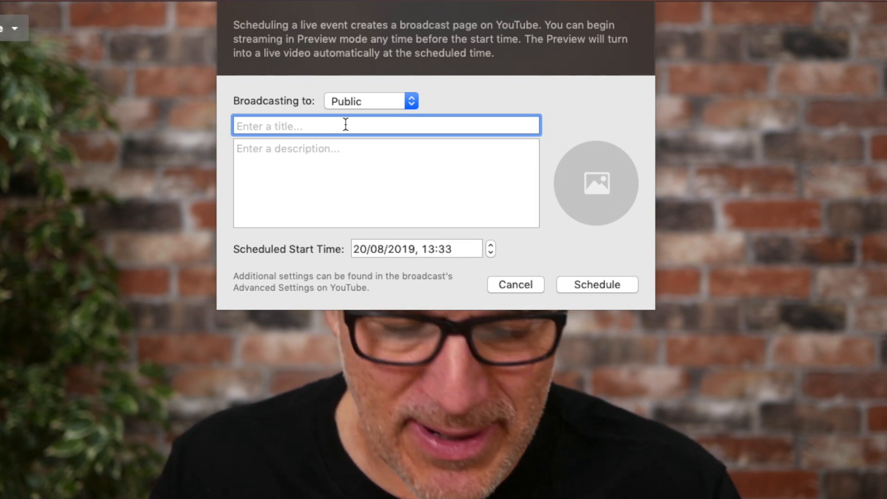
text(Test Livestream)
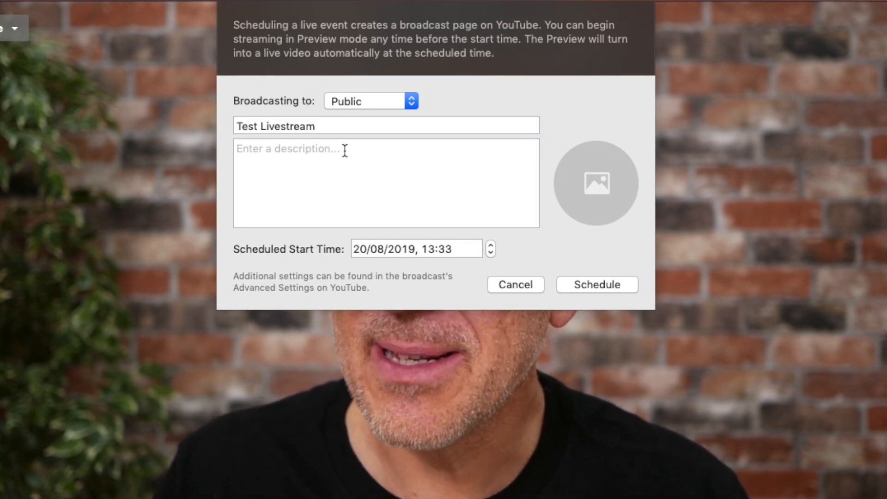
text(This is simply a test broadcast, the event will not be happe)
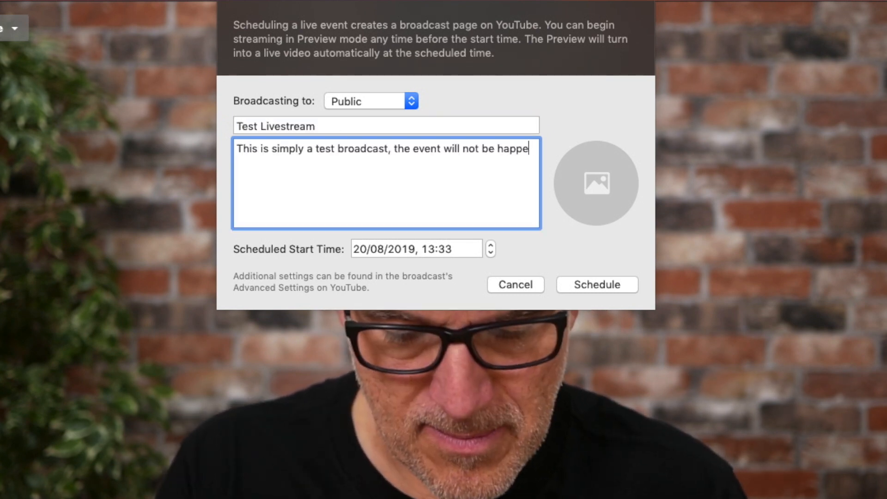
text(ning)
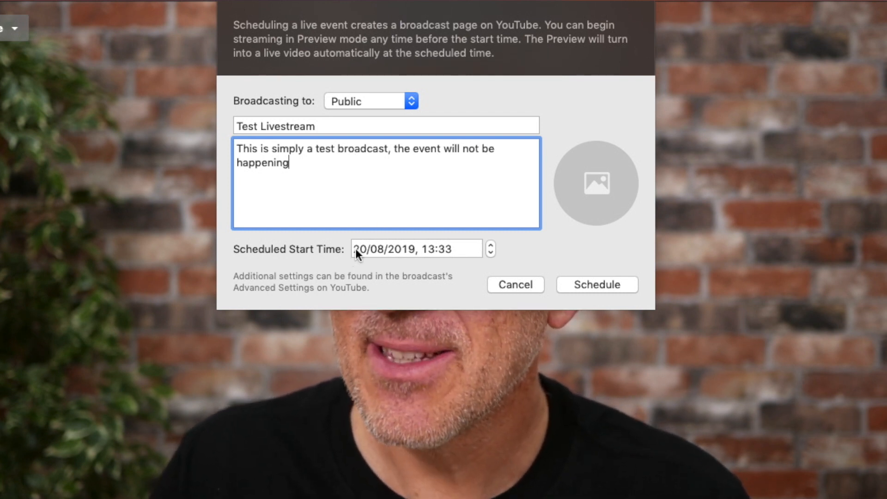
Set the scheduled start time to 21/08/2019 at 17:00
click(362, 248)
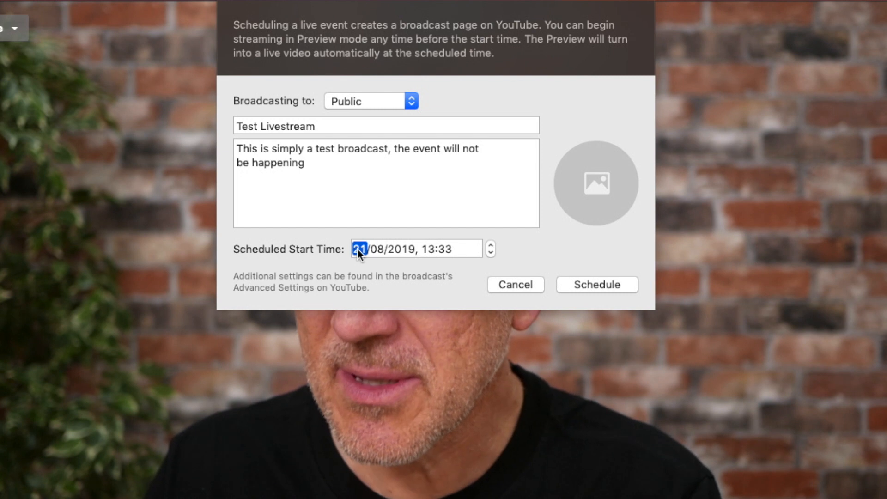
click(429, 249)
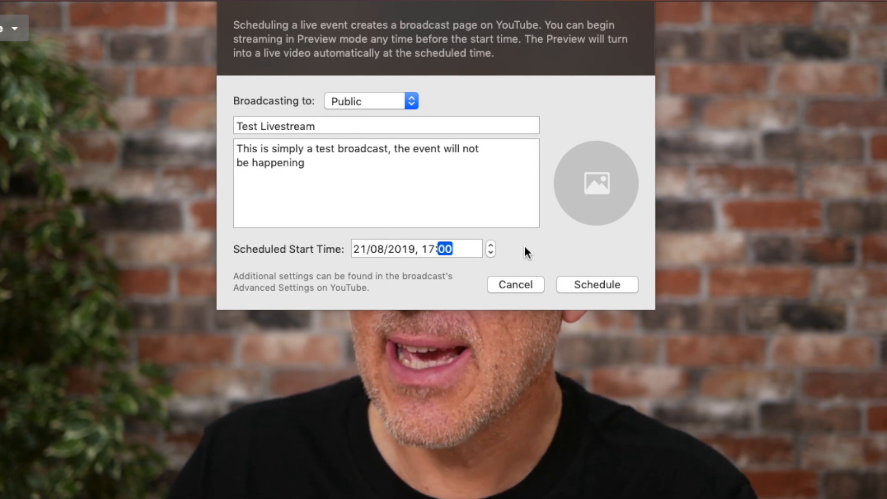
mouse_move(599, 195)
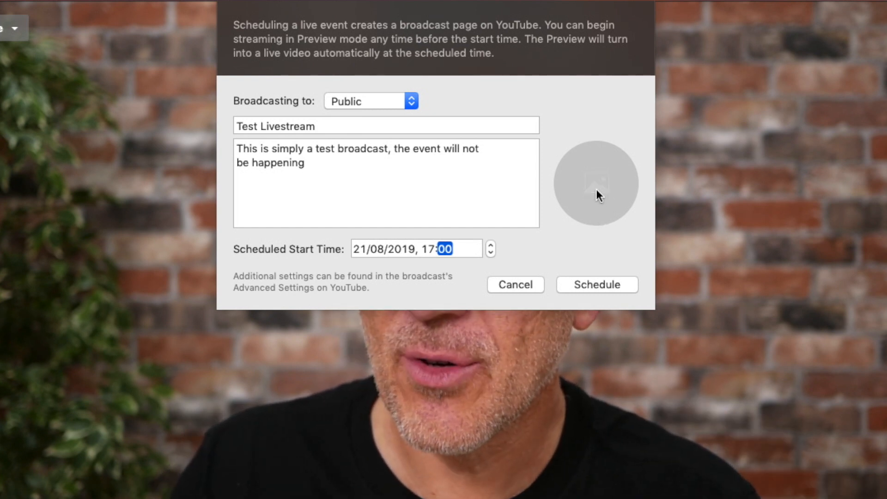
Use weekly support.jpg as the thumbnail and schedule Test Livestream on YouTube
click(594, 182)
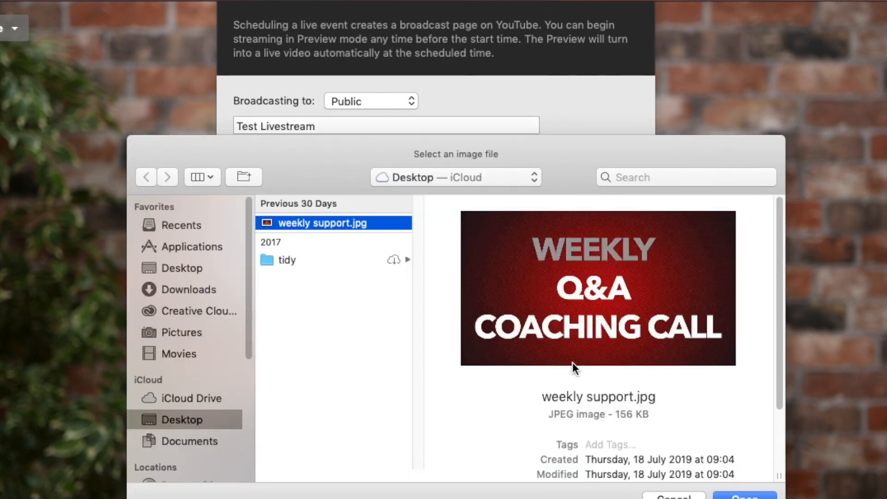
mouse_move(574, 368)
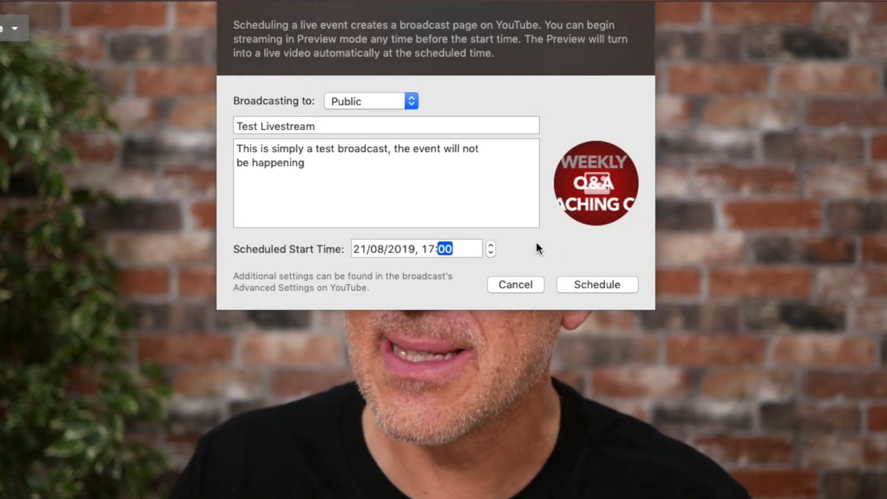
mouse_move(593, 240)
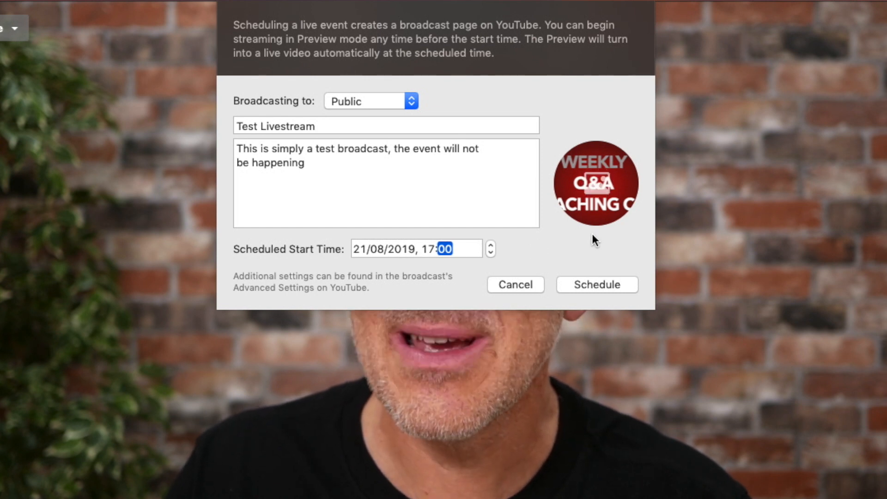
mouse_move(583, 284)
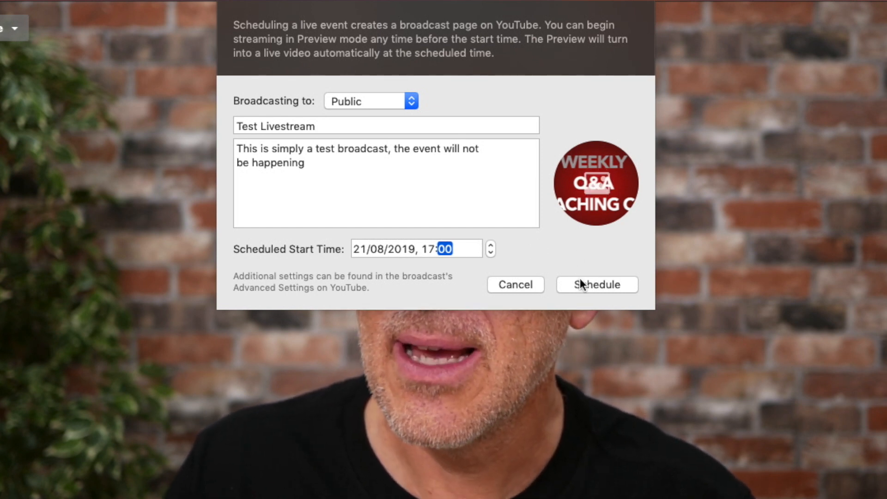
click(596, 285)
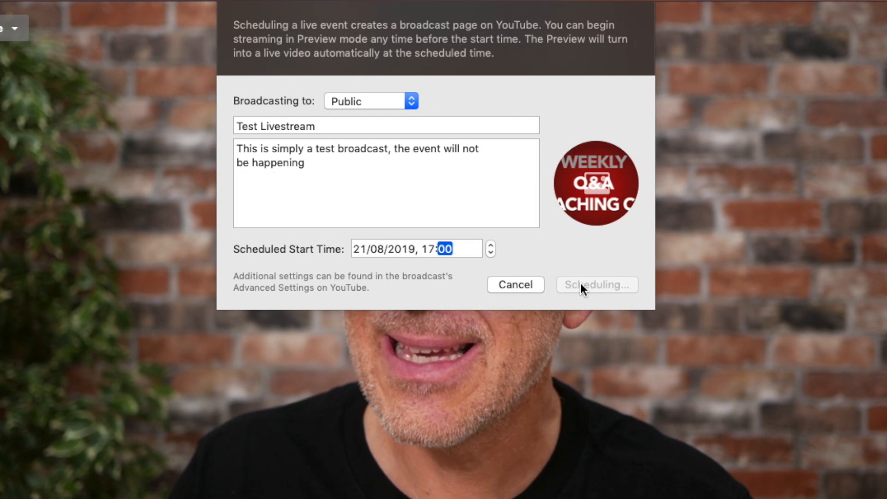
mouse_move(584, 251)
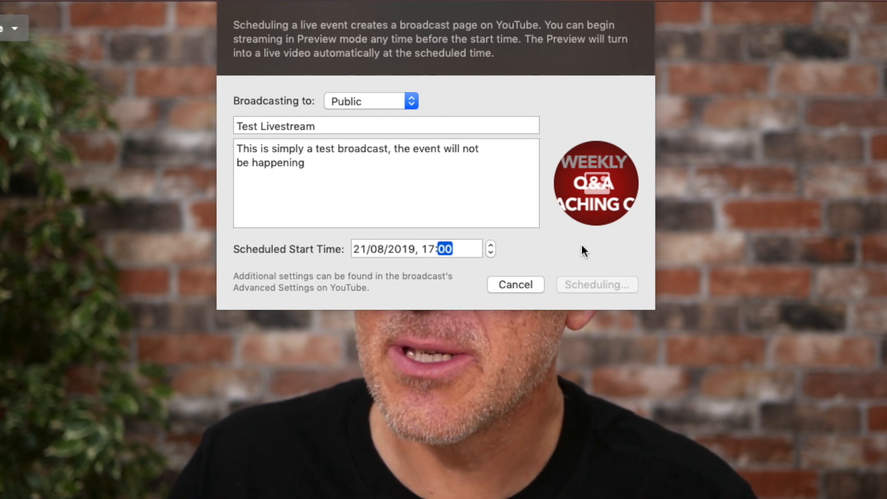
click(596, 285)
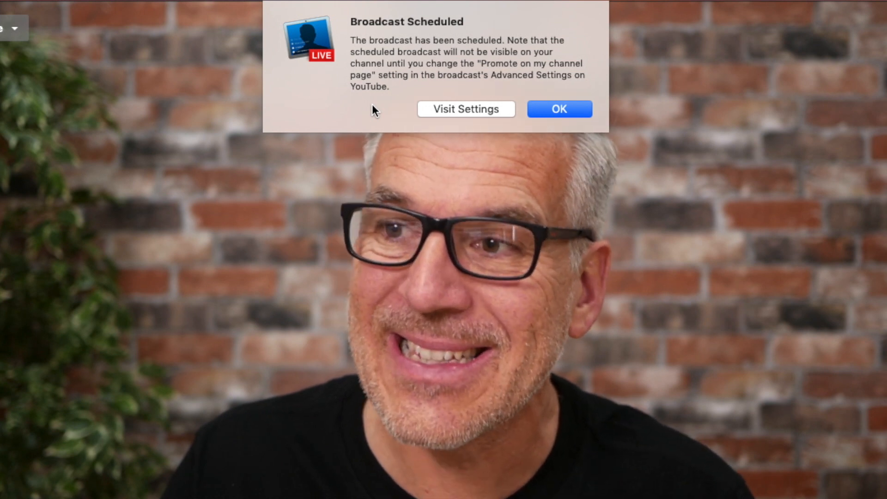
mouse_move(464, 104)
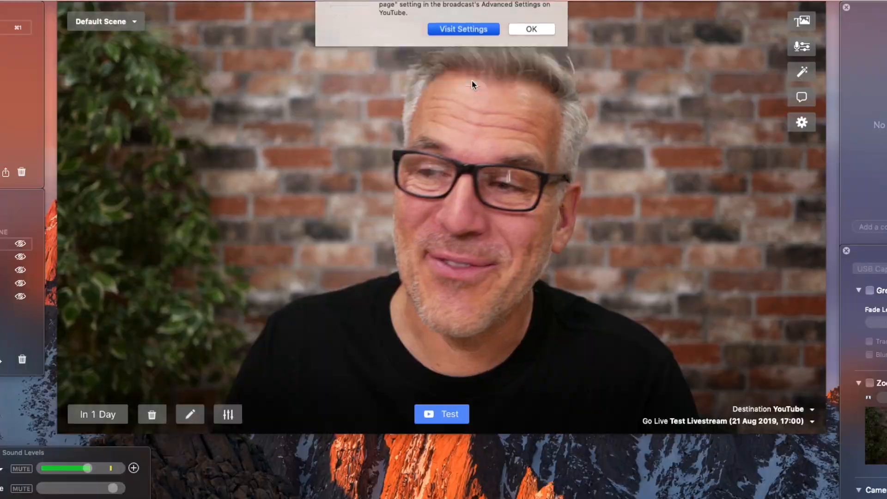
In Advanced settings, promote the event on the channel page 2 days before the start time
click(463, 29)
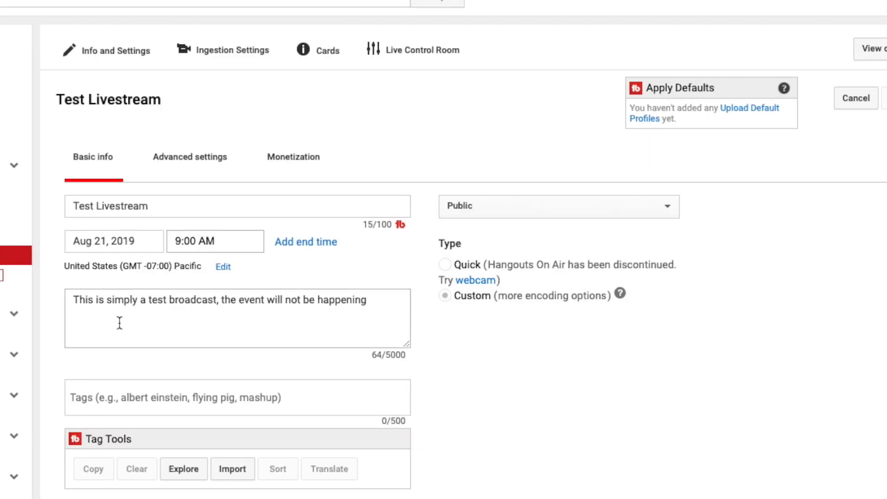
mouse_move(380, 309)
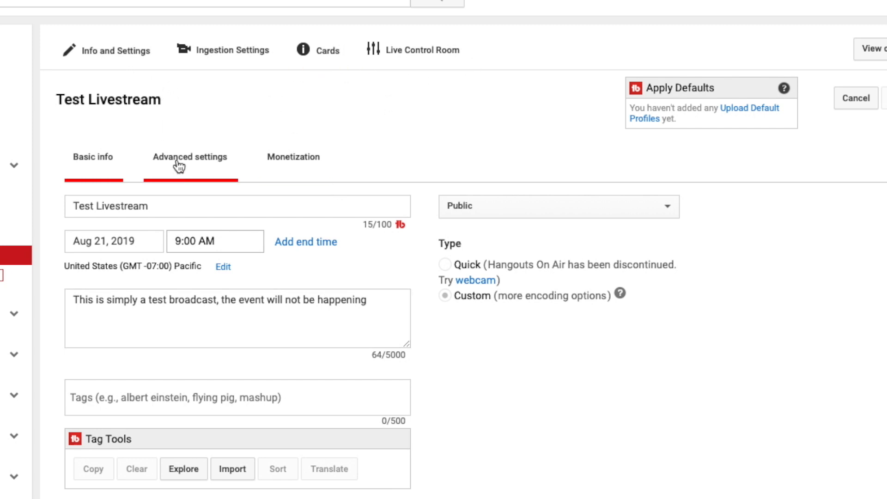
click(191, 157)
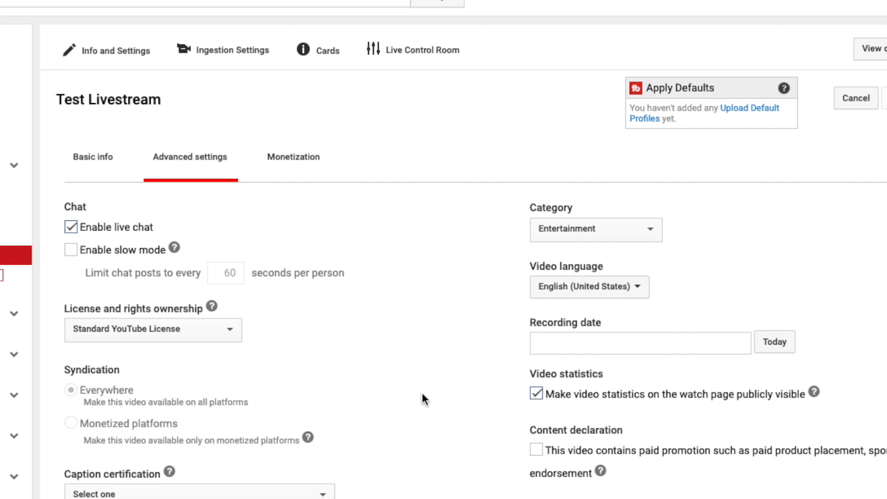
scroll(down, 3)
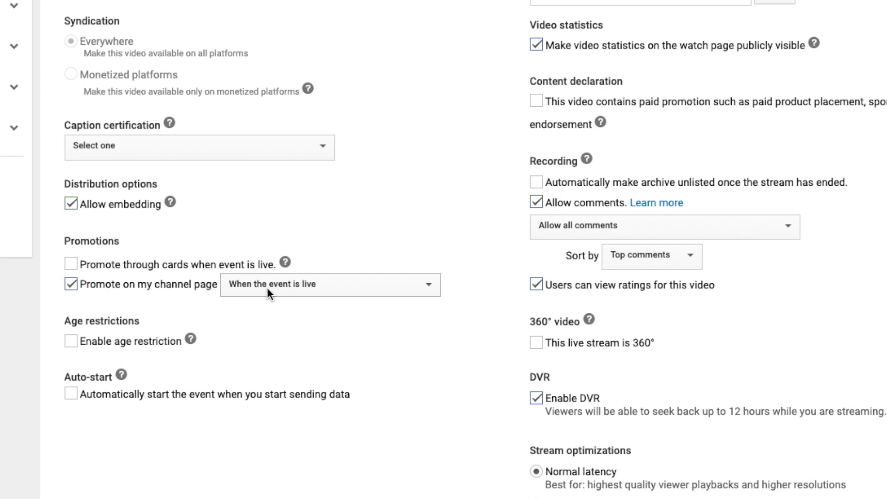
click(330, 285)
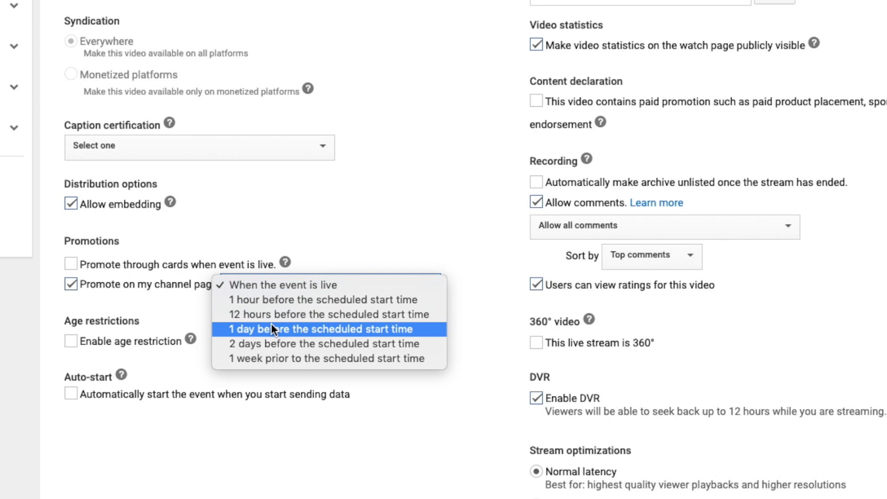
mouse_move(278, 344)
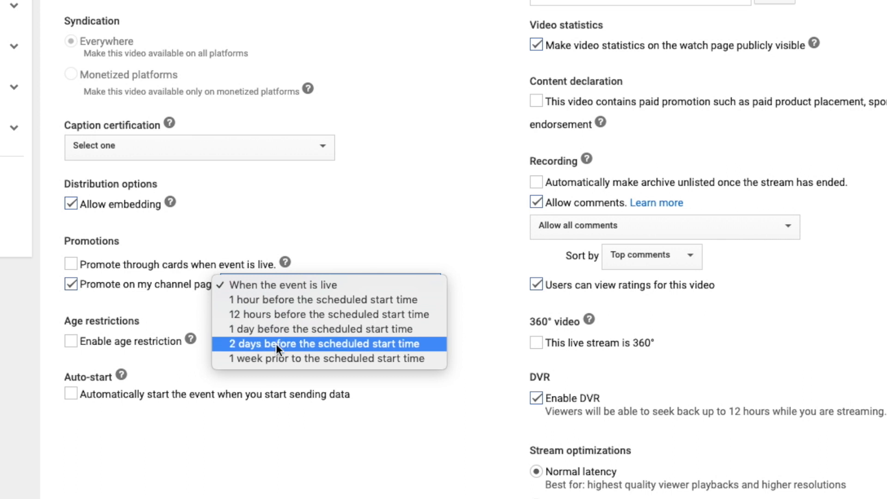
click(322, 344)
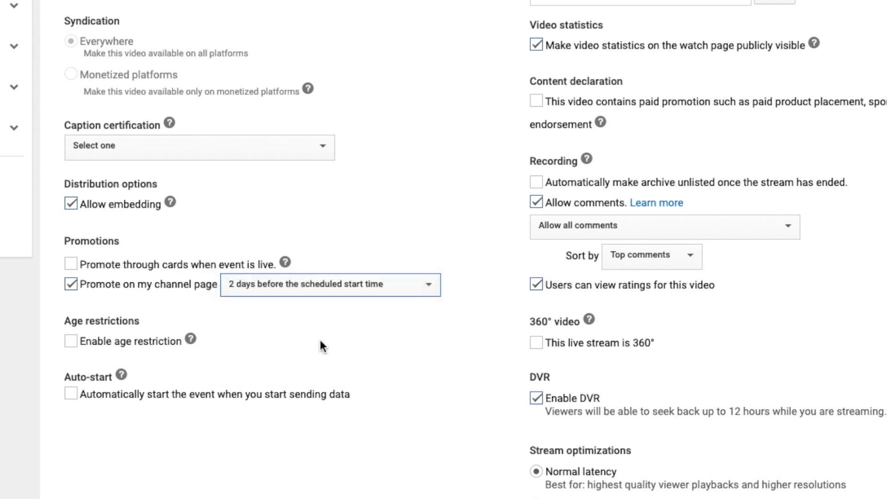
scroll(up, 3)
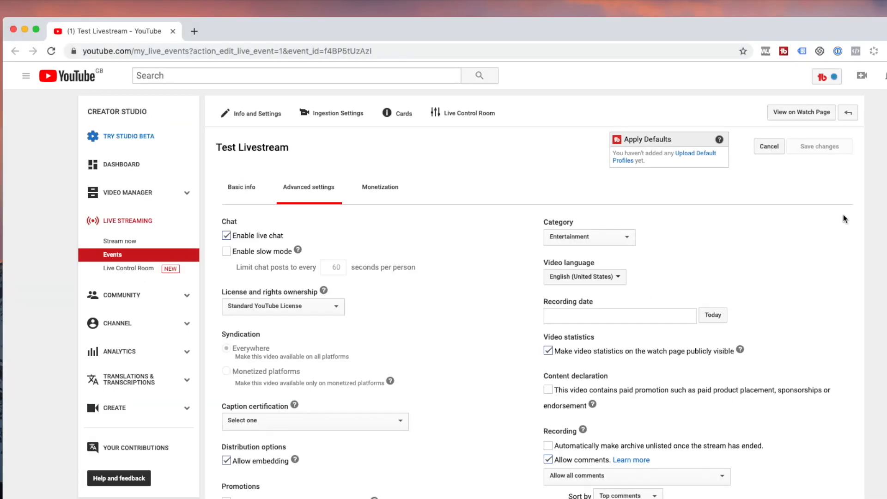
mouse_move(812, 116)
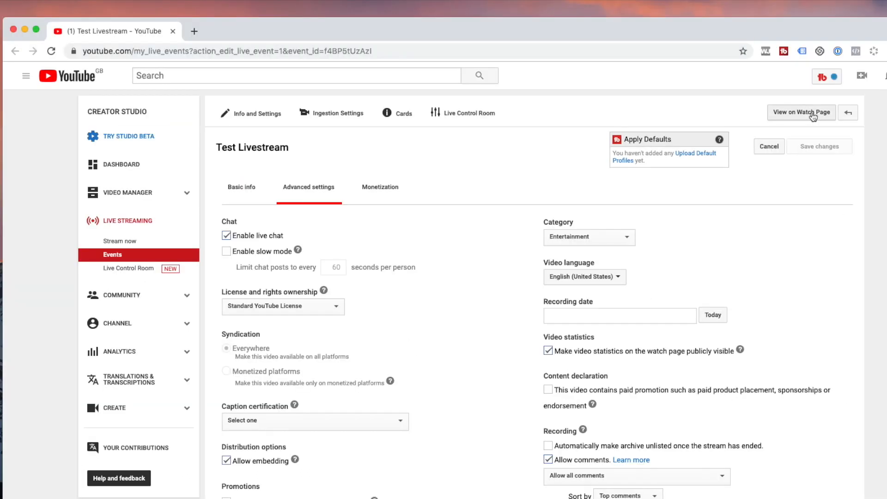
View the Test Livestream's public watch page on YouTube
click(801, 112)
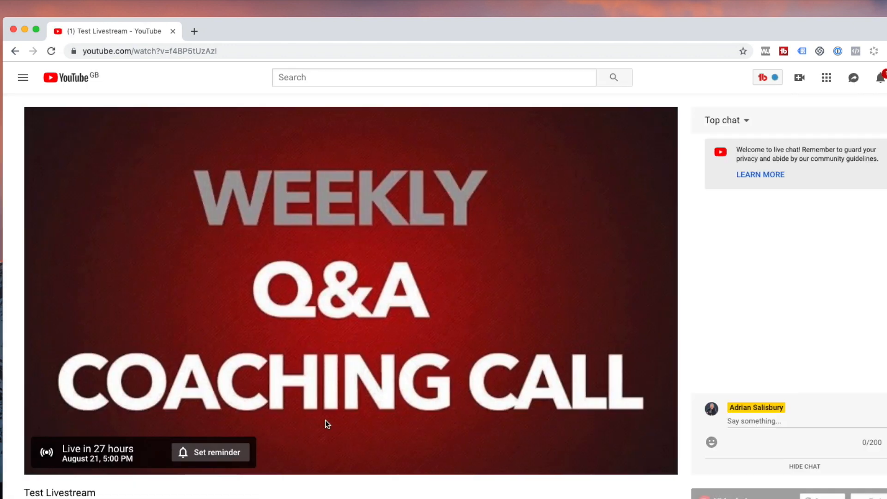
mouse_move(152, 450)
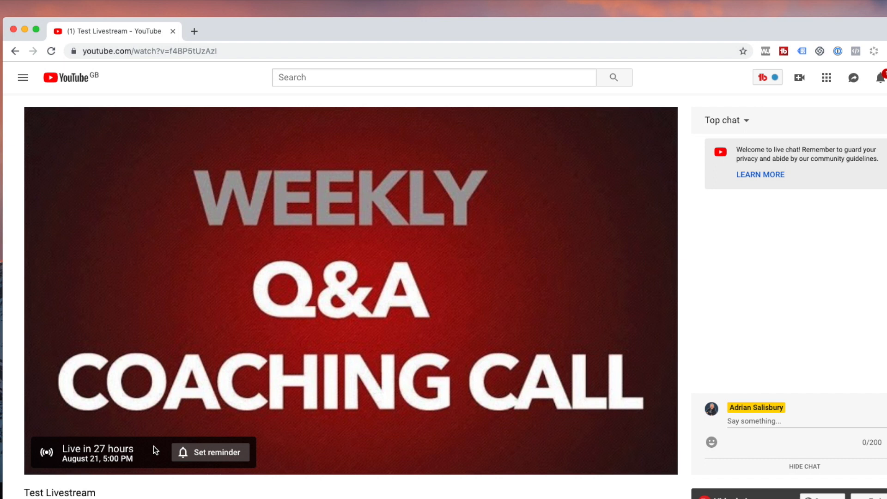
mouse_move(192, 457)
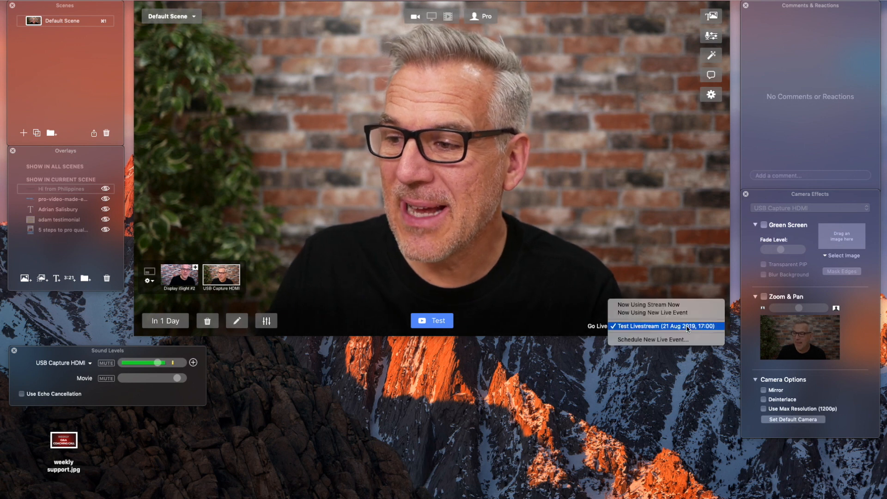
mouse_move(653, 312)
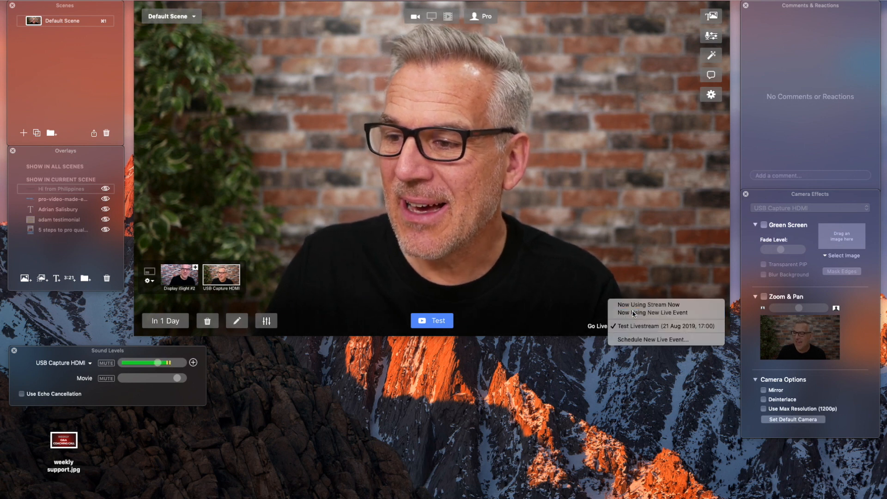
click(654, 313)
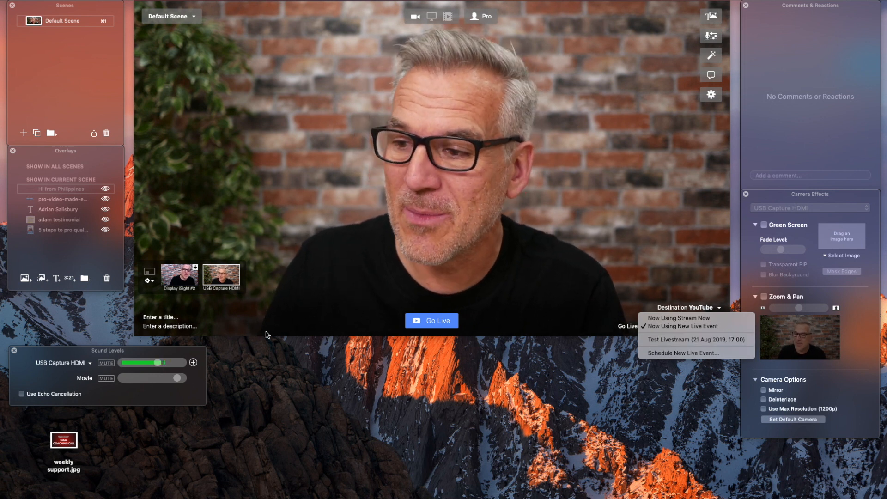
mouse_move(695, 339)
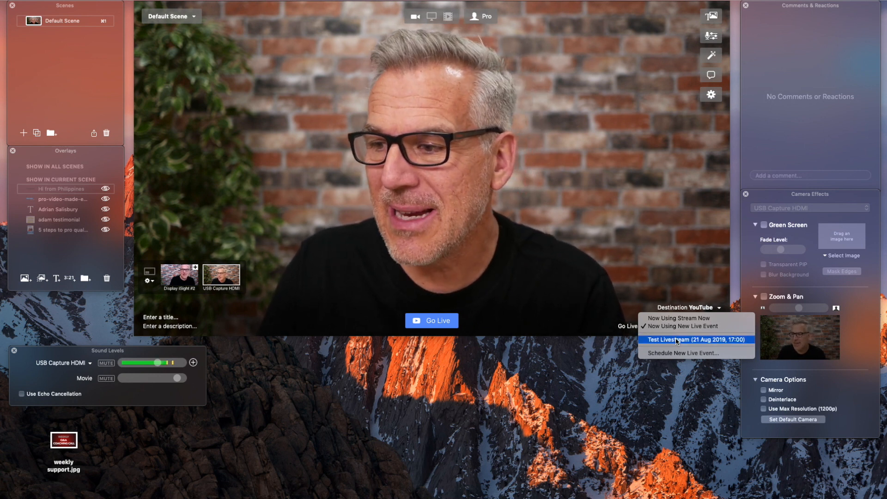
click(692, 339)
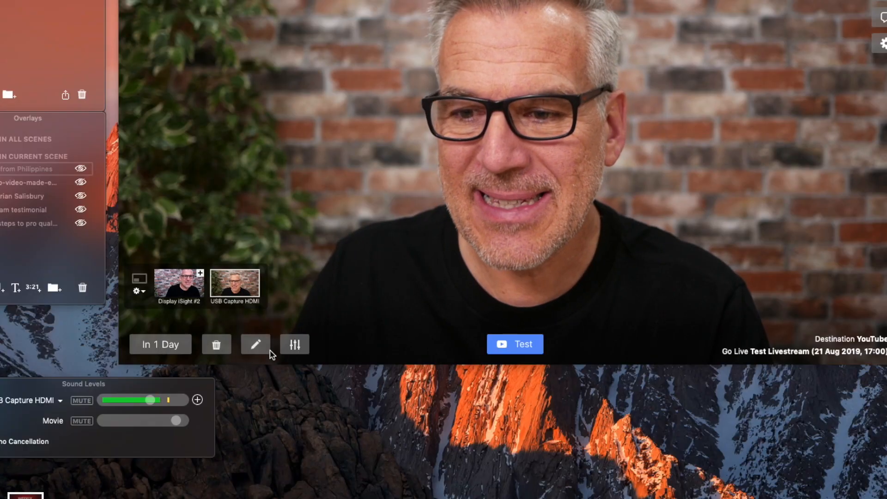
mouse_move(255, 344)
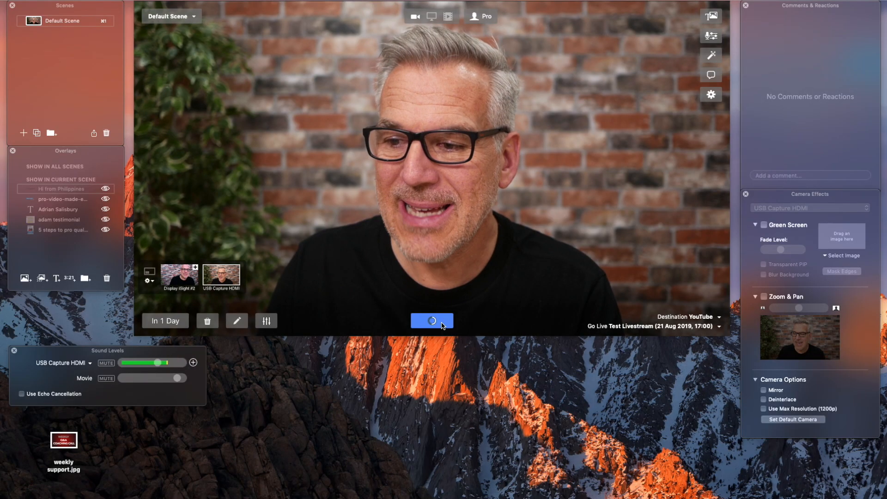
Test the scheduled broadcast, show the Facebook Pro Video Academy example, and move to delete the event
click(431, 321)
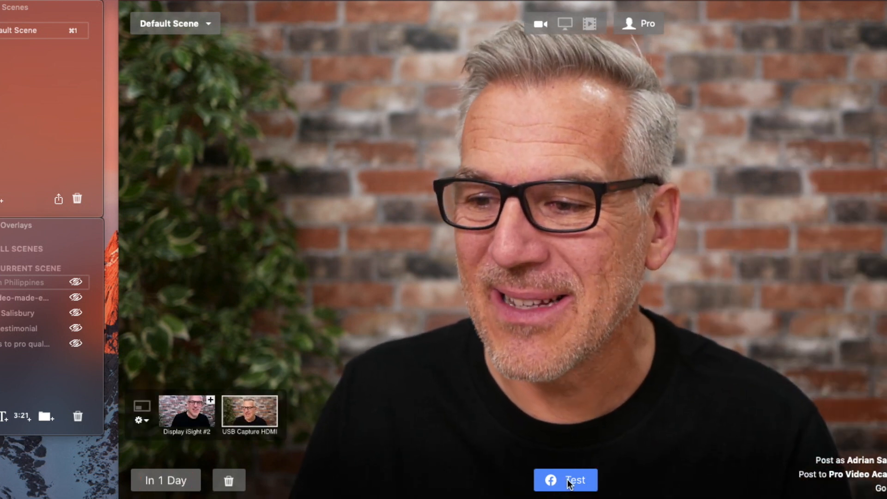
click(565, 480)
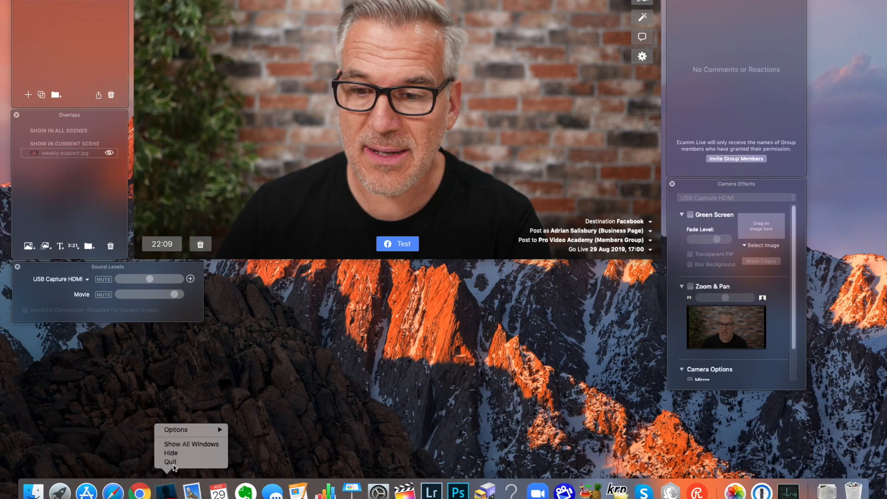
click(170, 453)
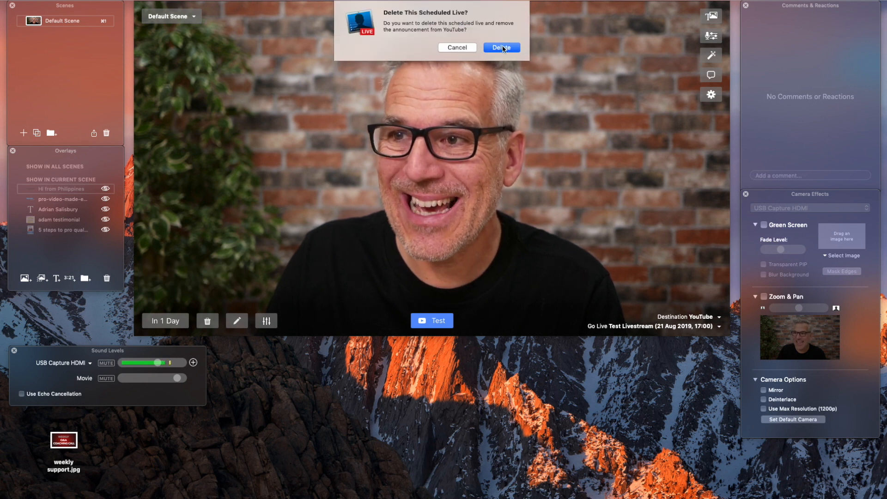
Confirm deleting the scheduled Test Livestream and its YouTube announcement
click(500, 47)
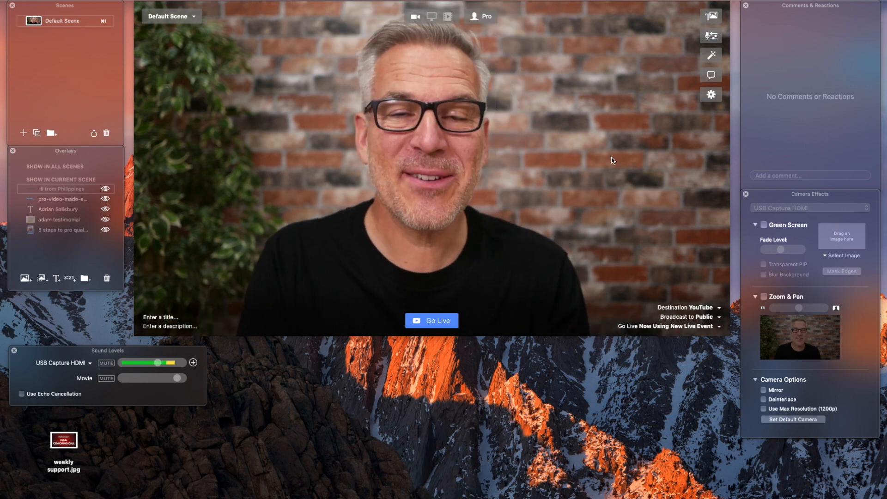